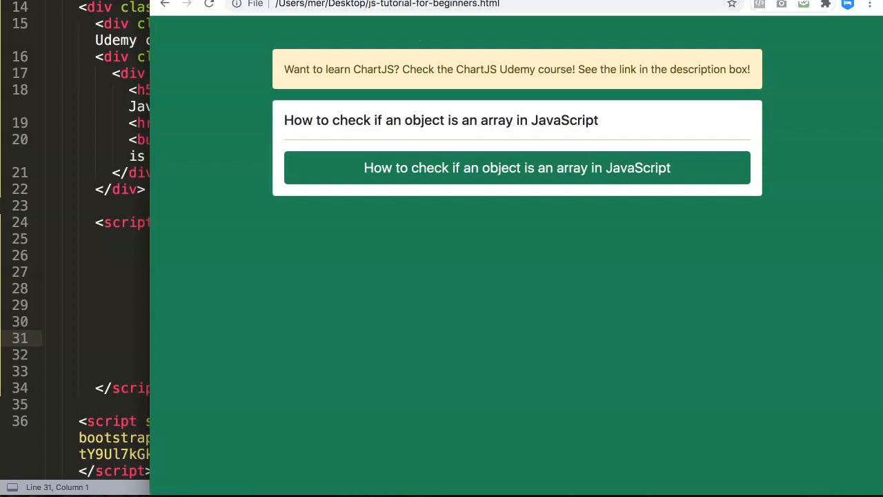
mouse_move(329, 66)
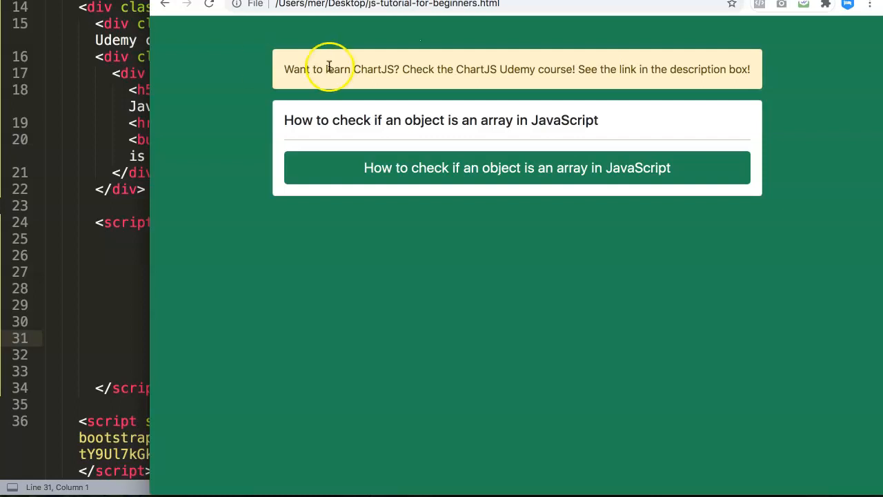
mouse_move(259, 111)
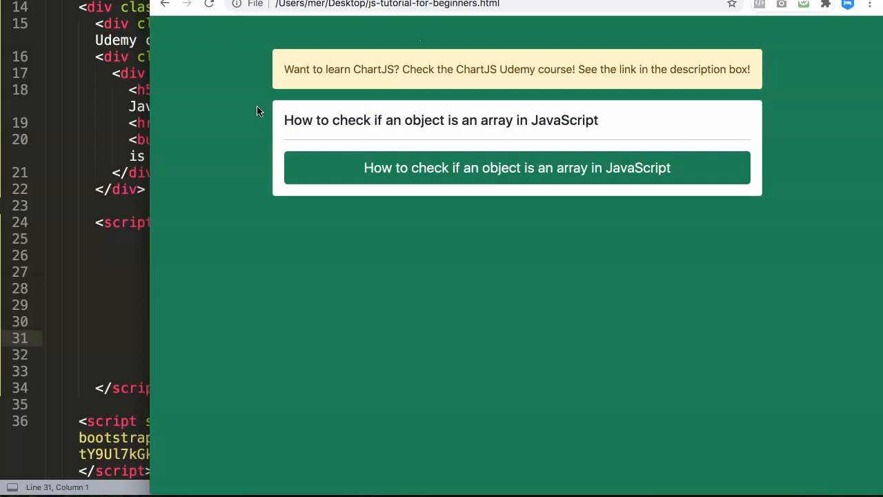
Begin a const object declaration with an opening brace in the script
double_click(425, 120)
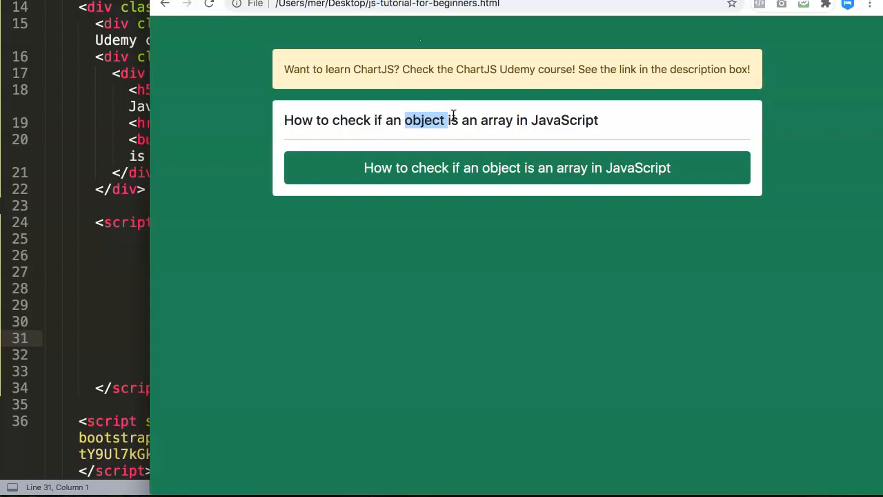
mouse_move(326, 62)
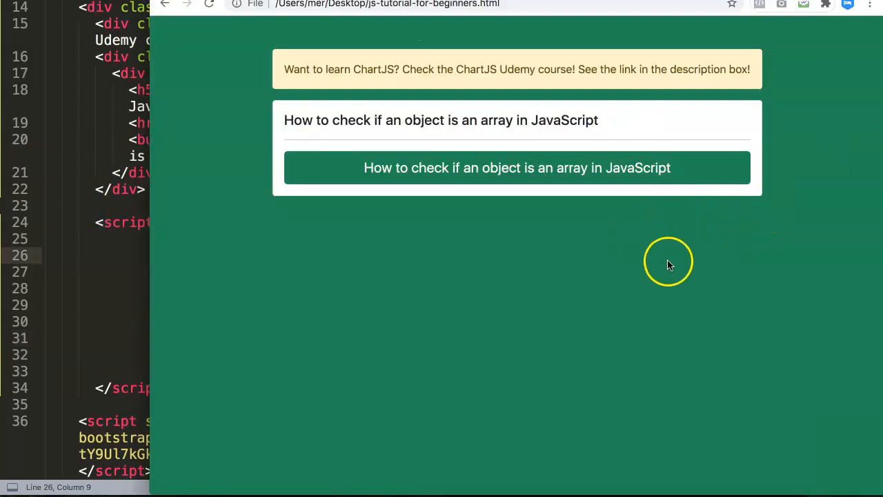
mouse_move(518, 212)
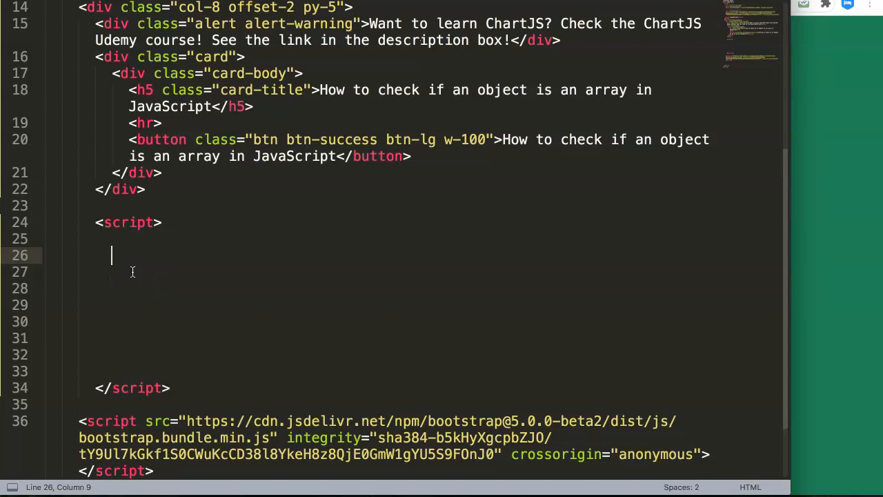
type("const")
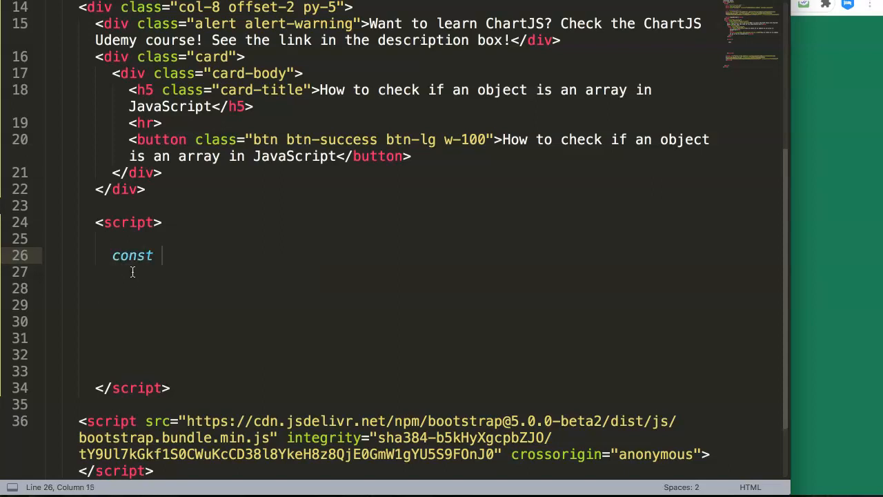
type("object =")
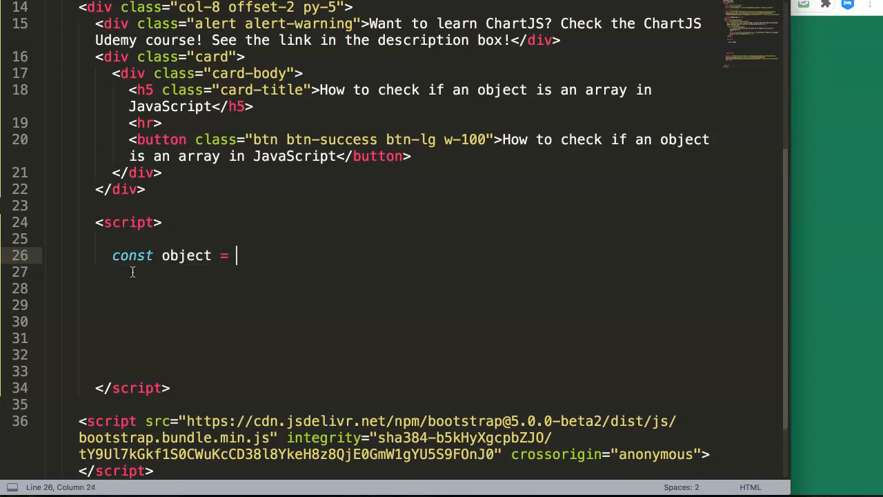
type("{")
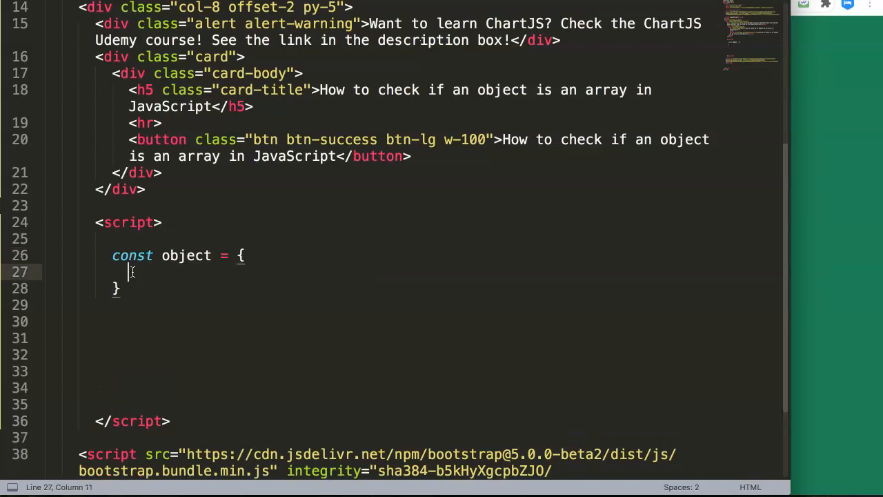
left_click(240, 255)
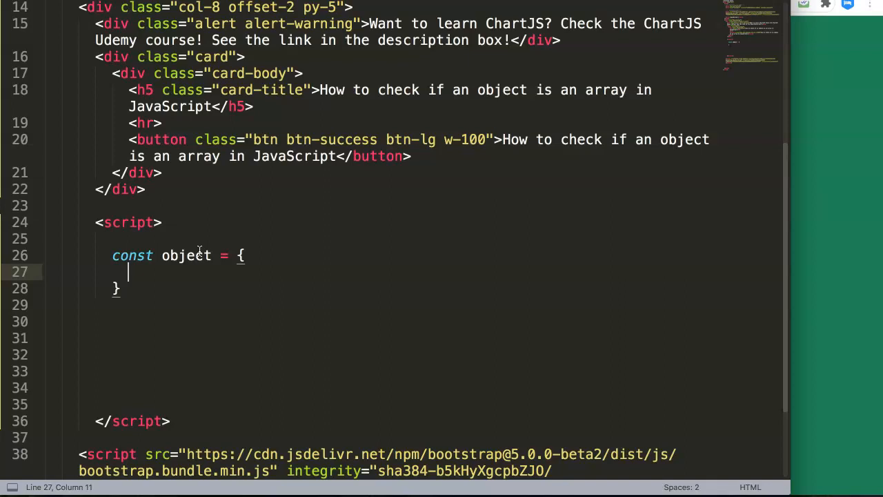
Fill the object with firstname "John", lastname "Doe" and city "New York" and save
type("firstname")
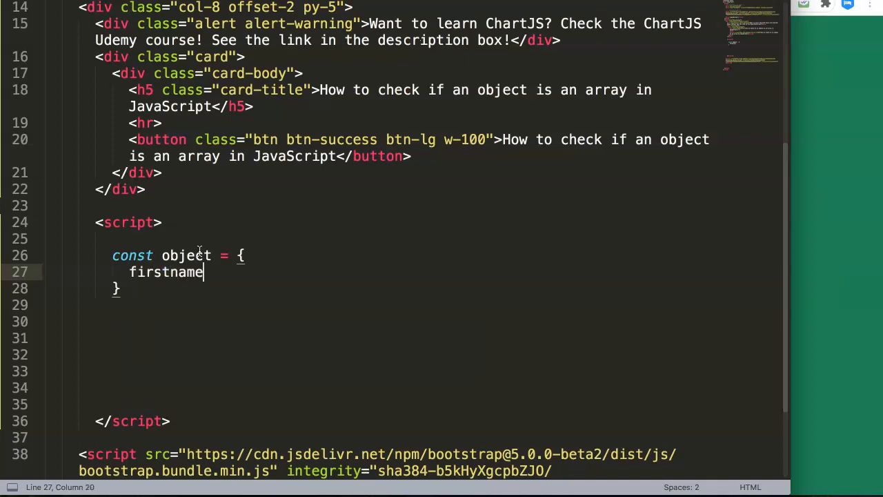
type(":")
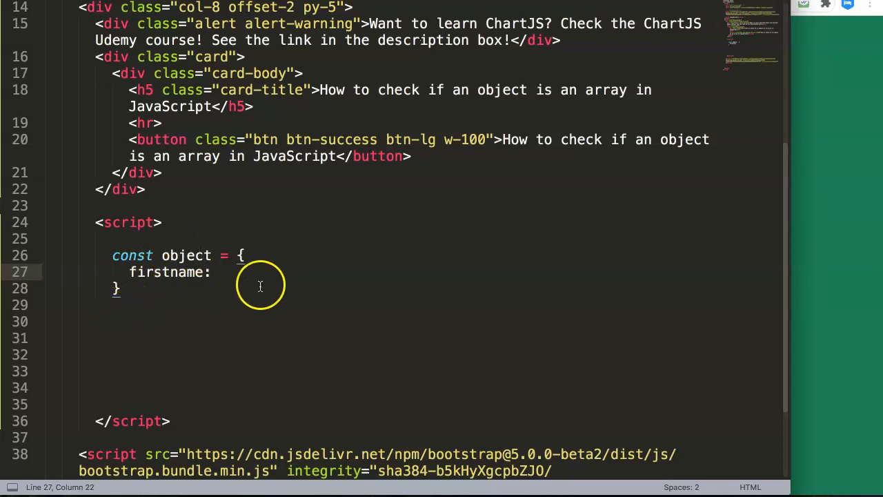
type("John\",")
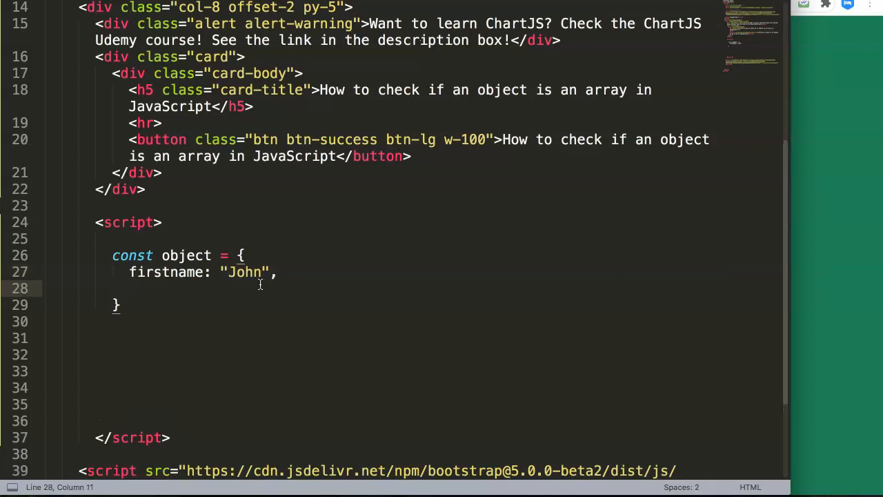
type("lastname")
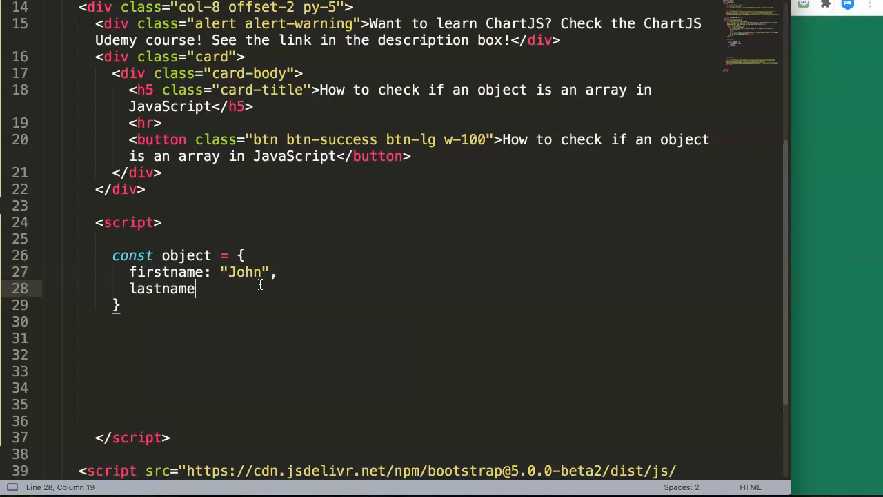
type(": \"\"")
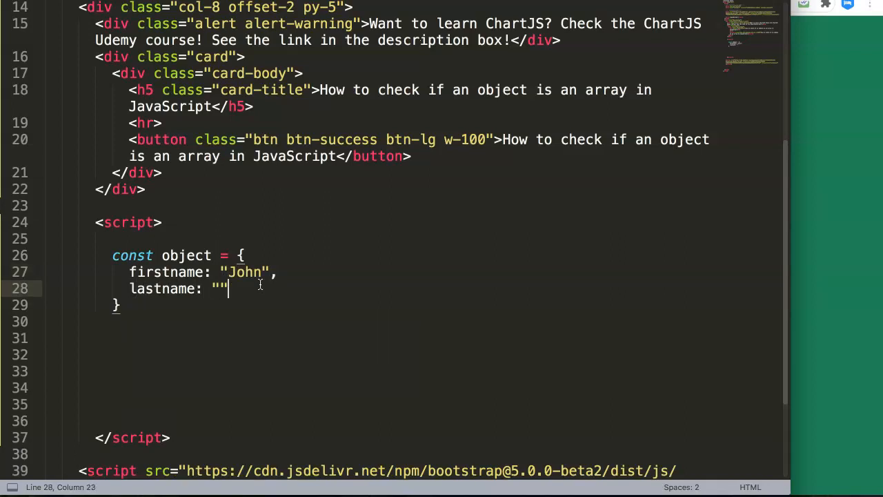
type("Doe")
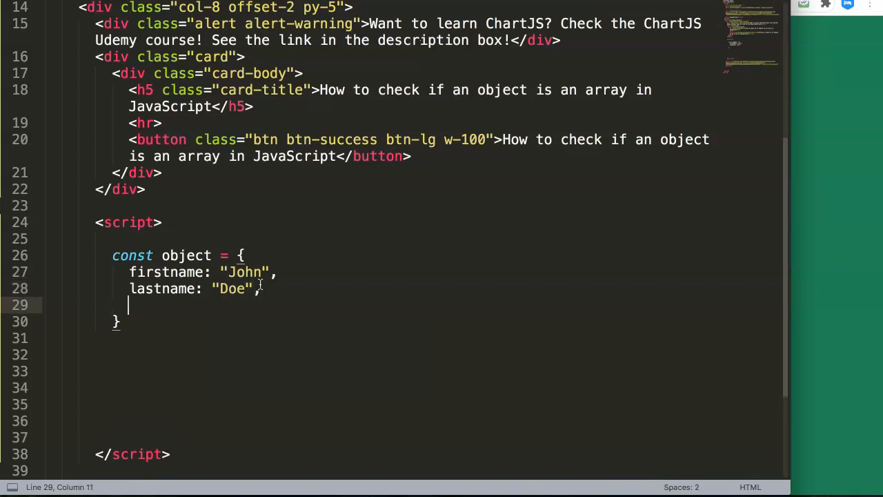
type("city:")
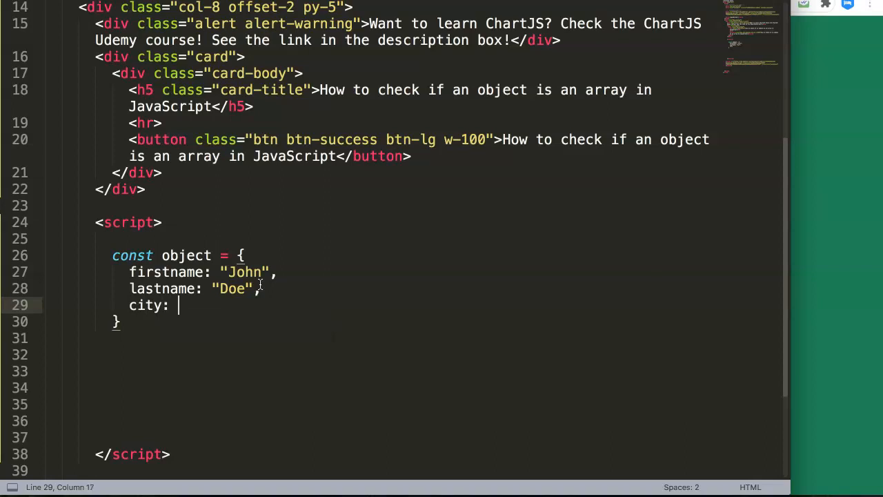
type("\"New Ypr")
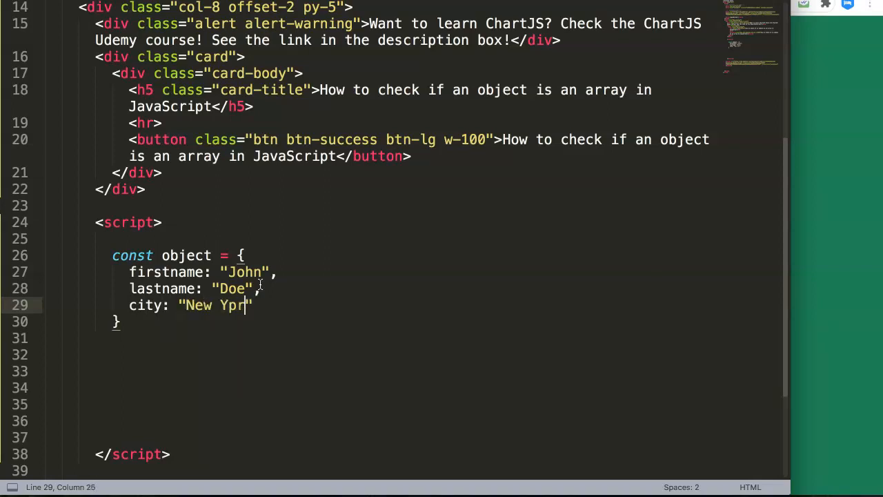
type("ork")
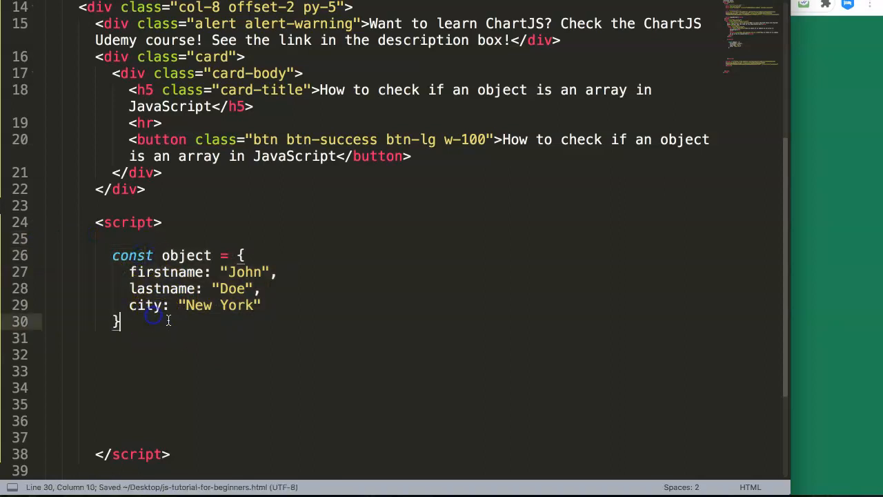
Add console.log(Array.isArray(object)) on a new line below the object and save
left_click(171, 353)
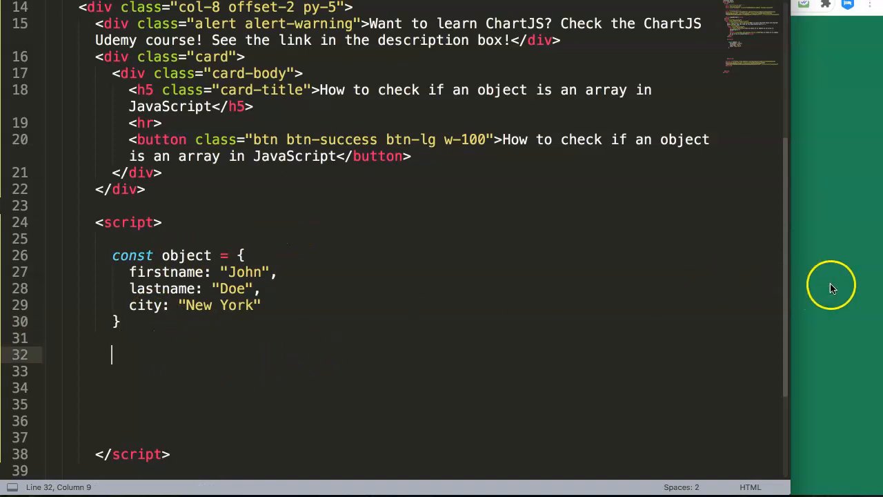
mouse_move(353, 301)
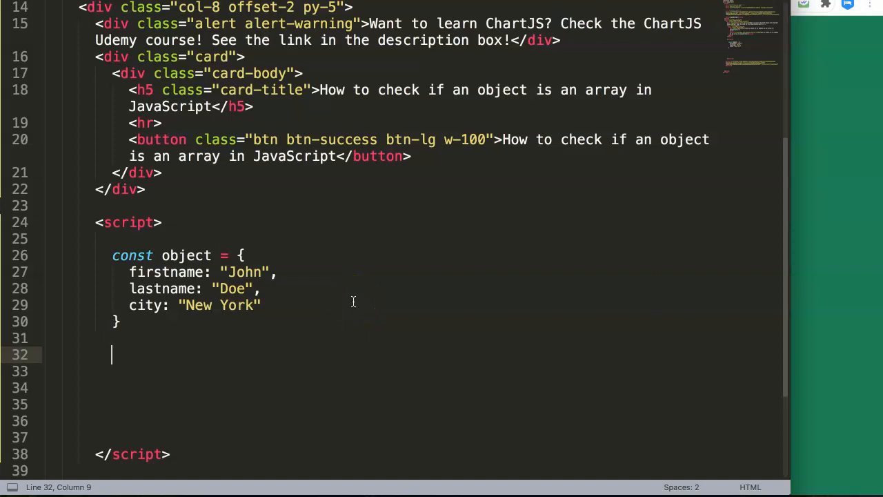
type("Arra")
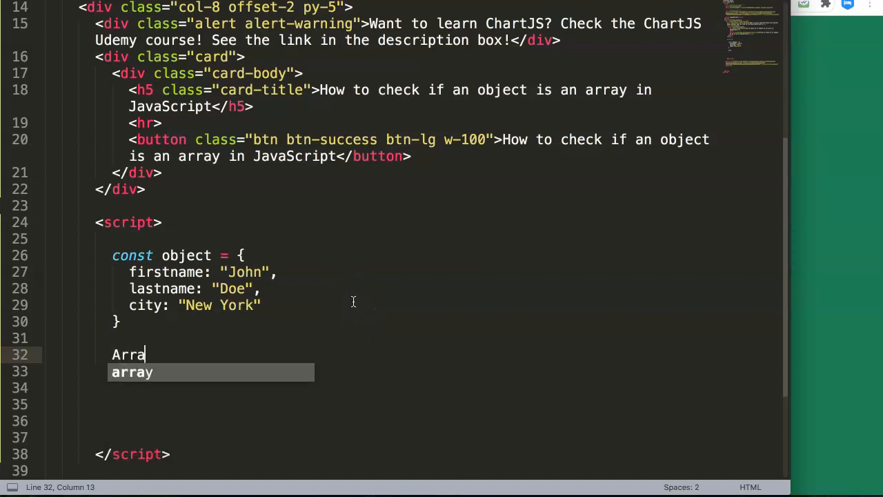
type("y.")
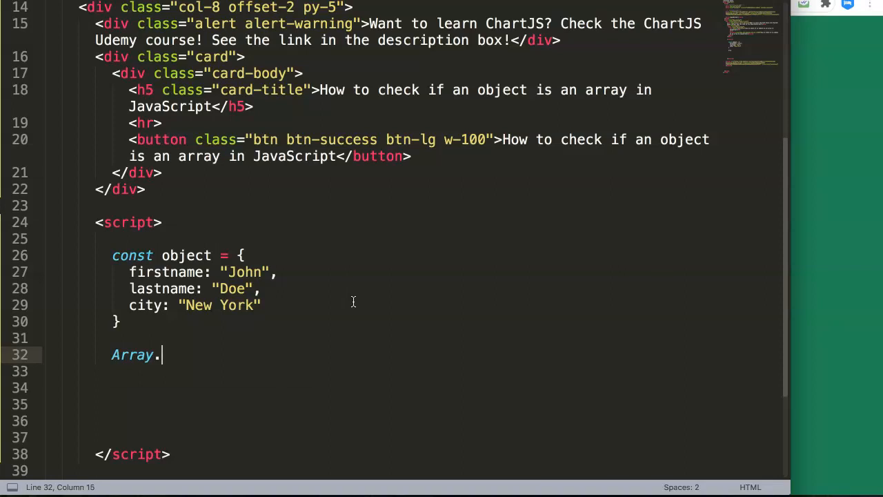
type("isArray(")
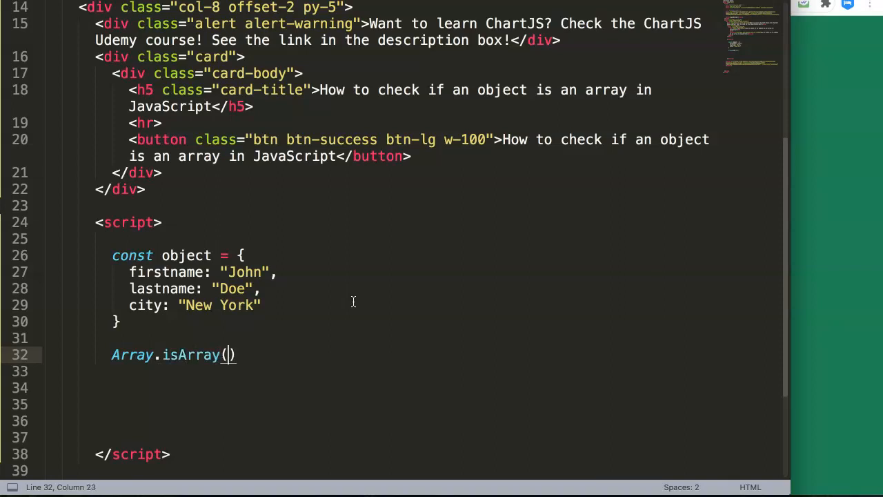
double_click(186, 255)
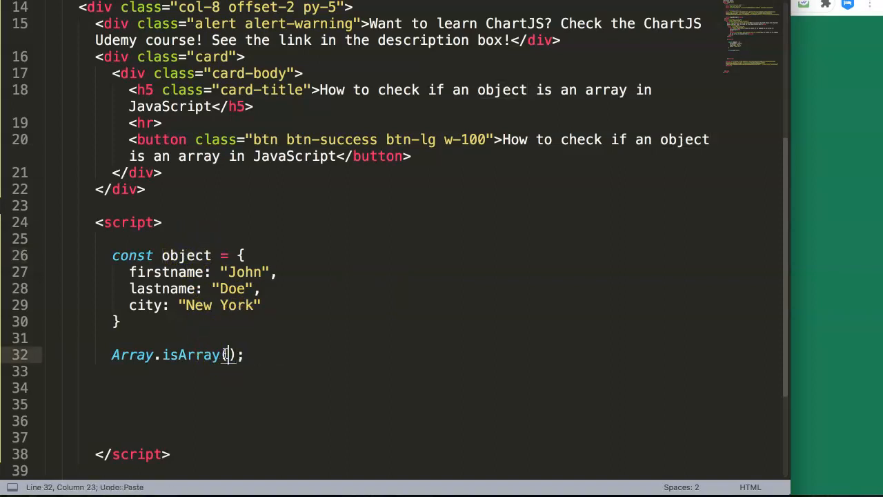
type("object")
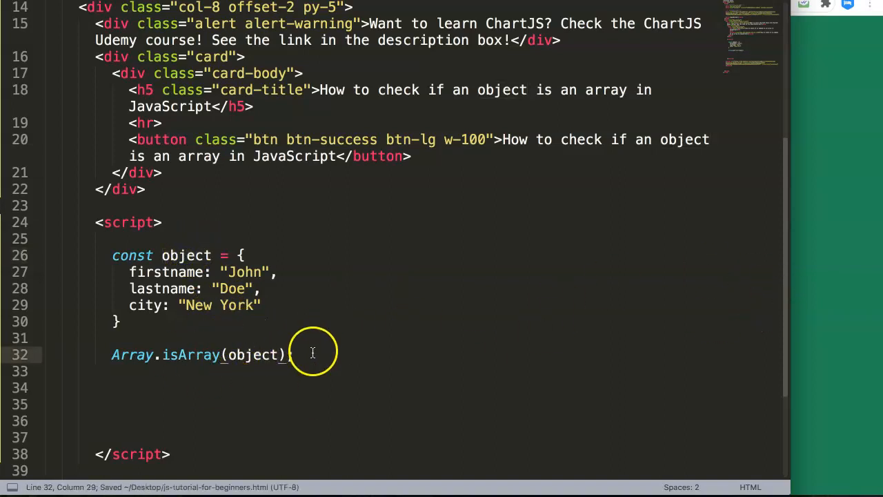
type("console.log(")
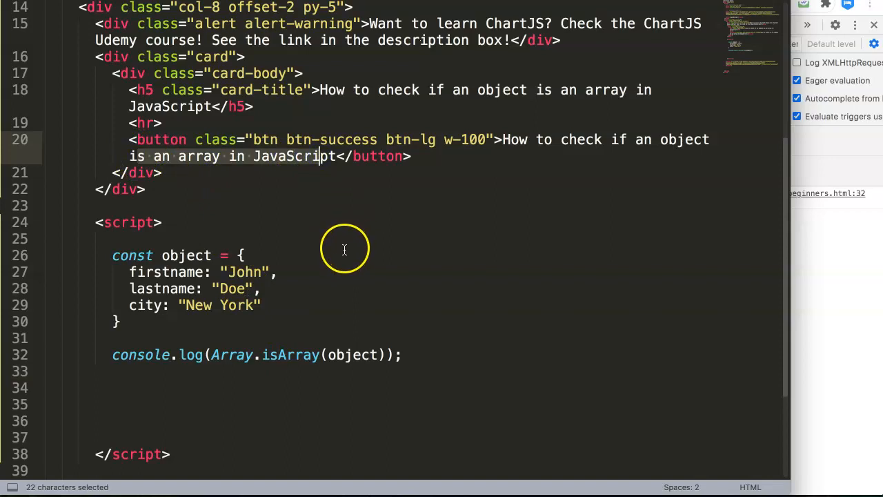
mouse_move(350, 237)
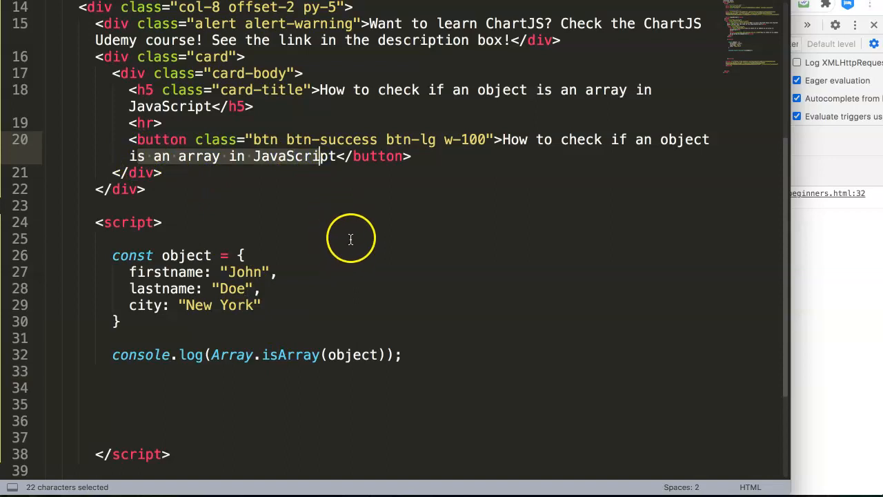
mouse_move(356, 235)
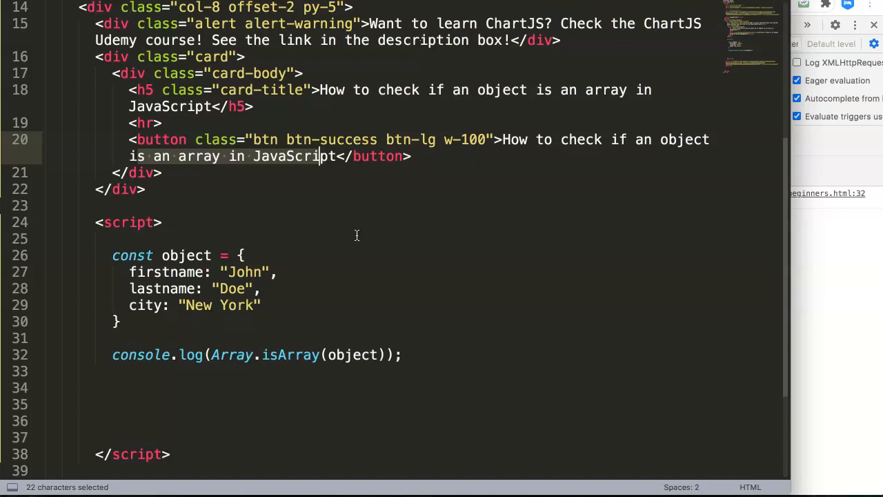
mouse_move(369, 229)
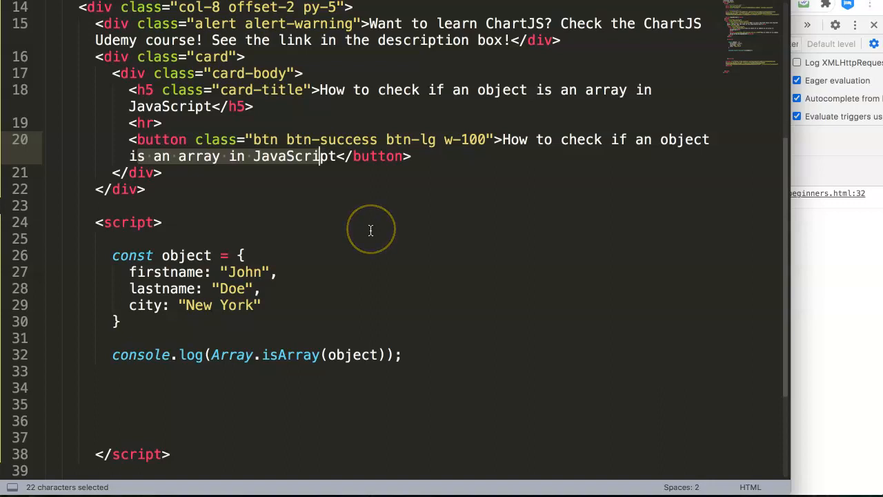
mouse_move(370, 229)
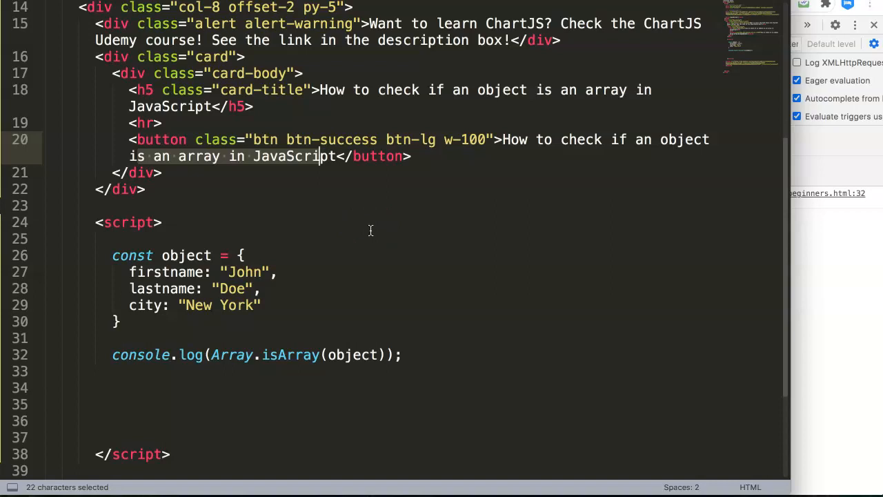
mouse_move(371, 282)
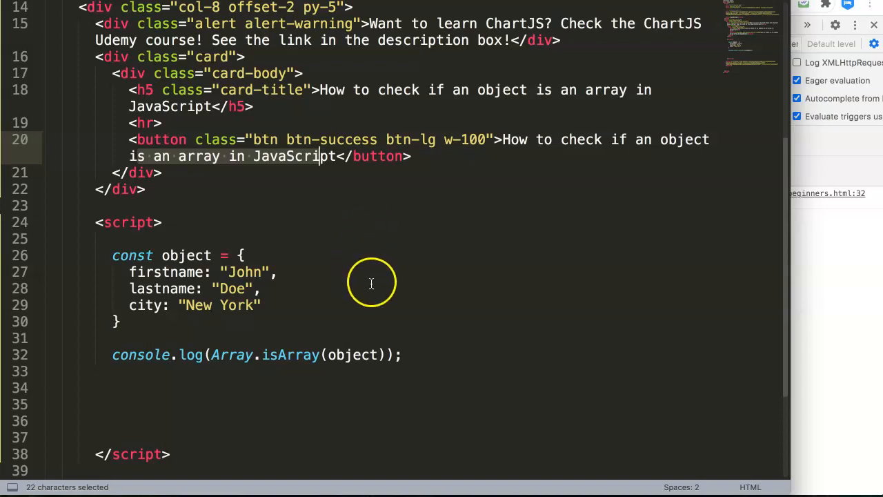
mouse_move(354, 308)
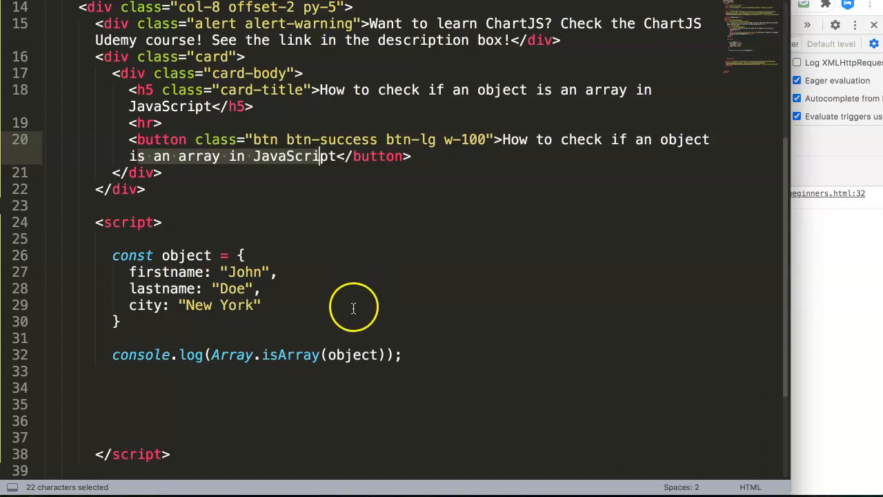